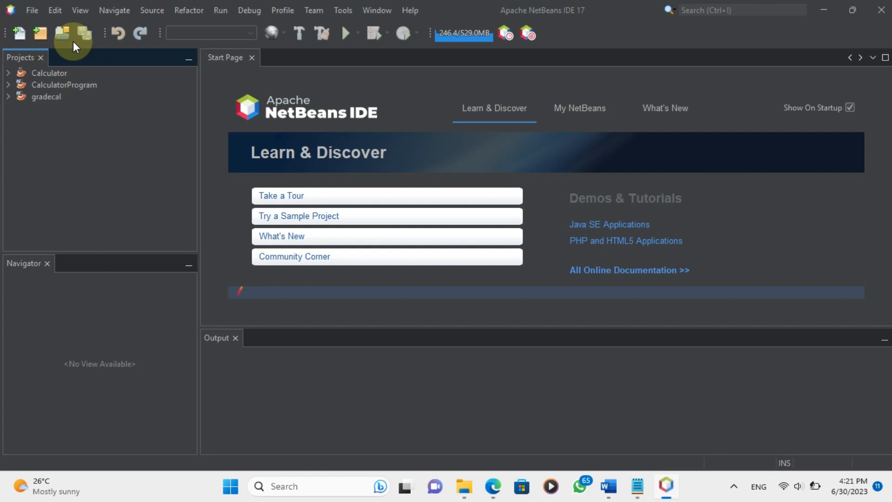
Create a new Java with Maven application project named HelloWorld from the File menu.
{"action": "left_click", "coordinate": [32, 11]}
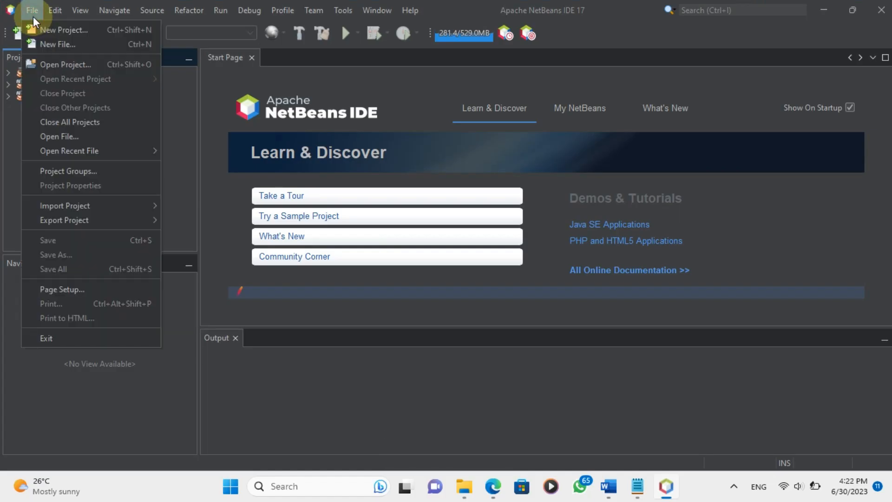
{"action": "left_click", "coordinate": [62, 30]}
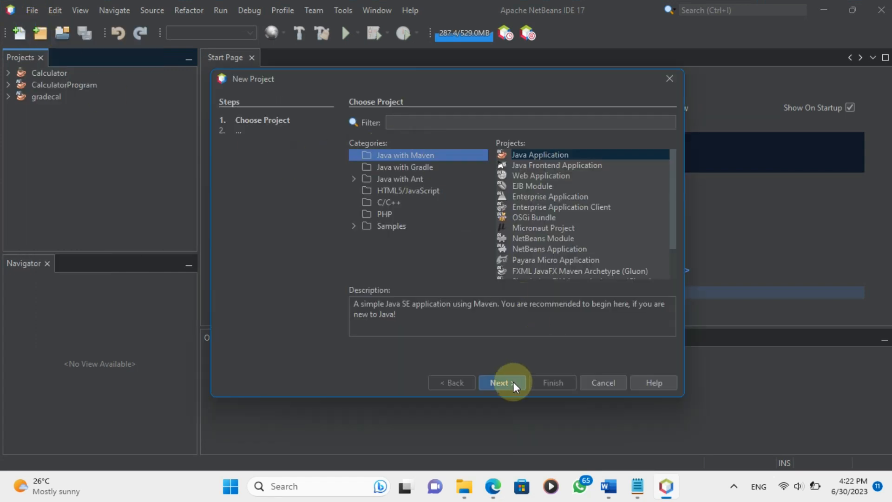
{"action": "left_click", "coordinate": [501, 382]}
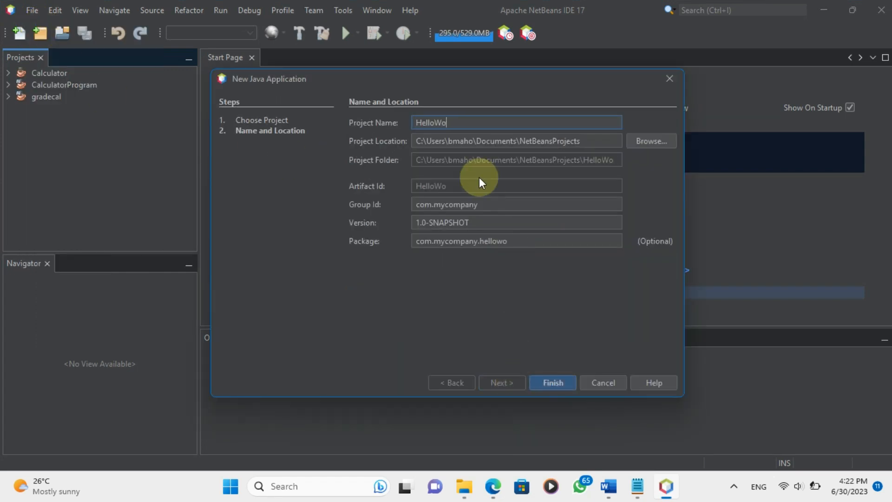
{"action": "type", "text": "rld"}
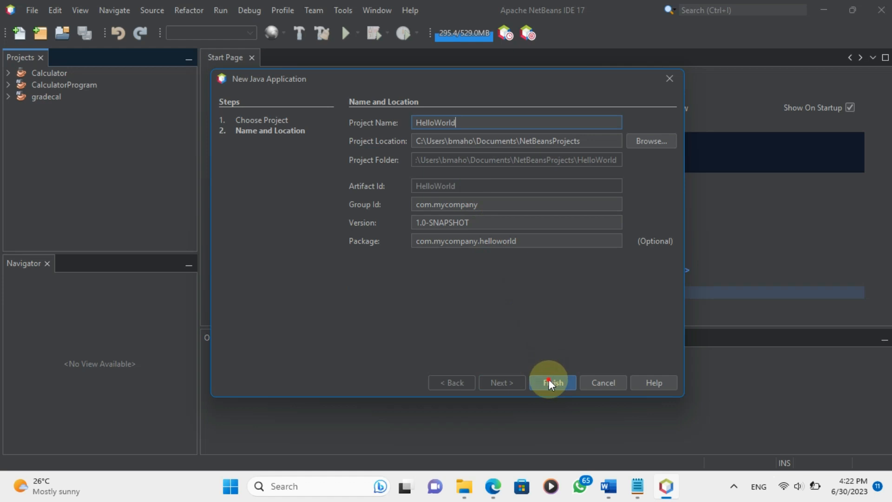
{"action": "left_click", "coordinate": [549, 382]}
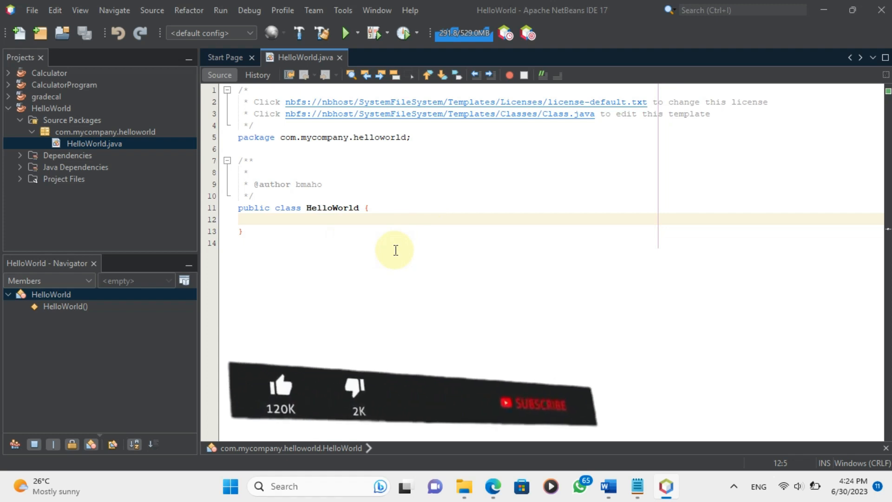
Write the signature public static void main(String args[]) in the HelloWorld class.
{"action": "type", "text": "public"}
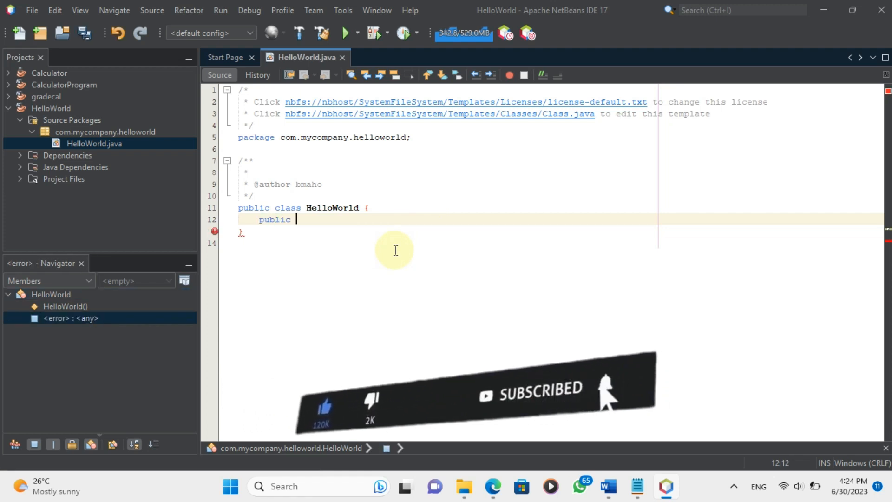
{"action": "type", "text": "static"}
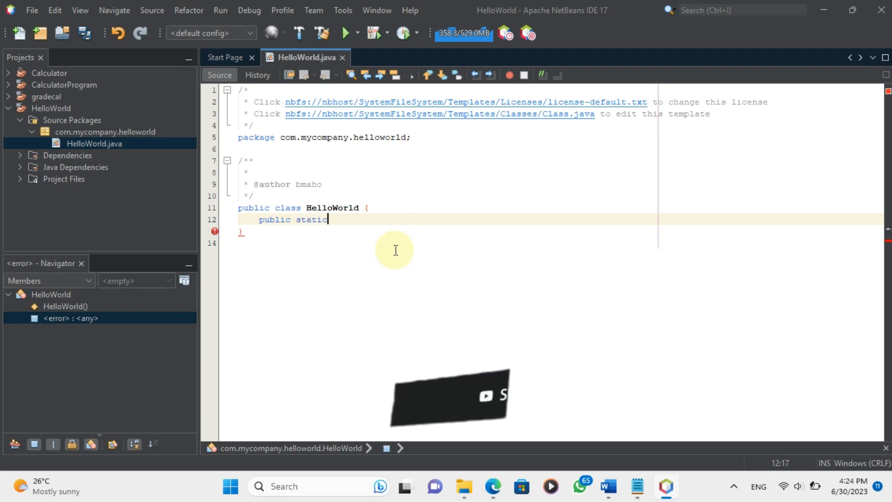
{"action": "type", "text": "void"}
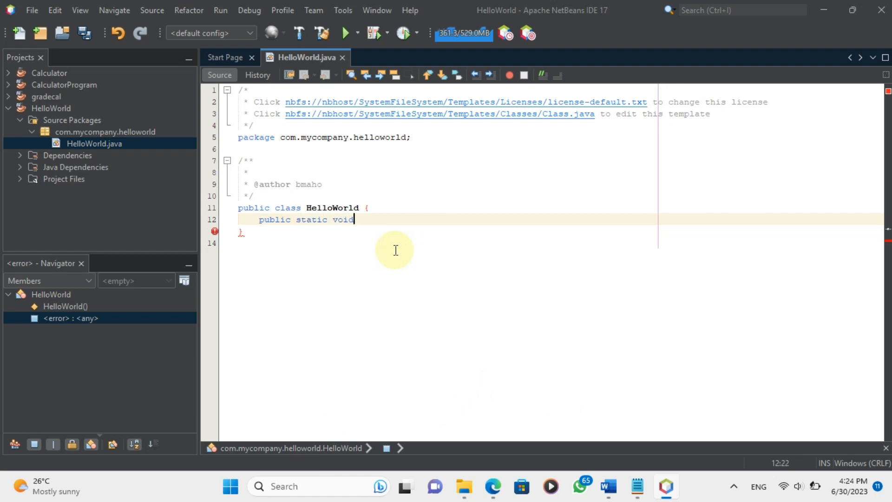
{"action": "type", "text": "ma"}
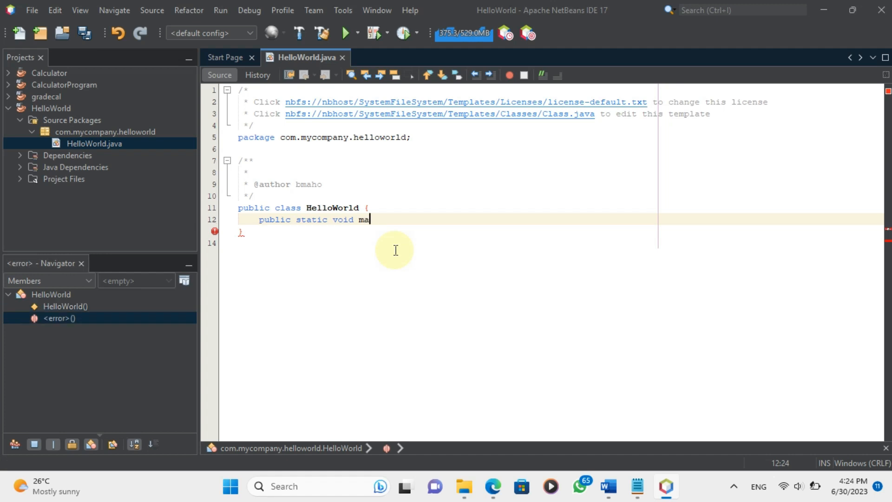
{"action": "type", "text": "in"}
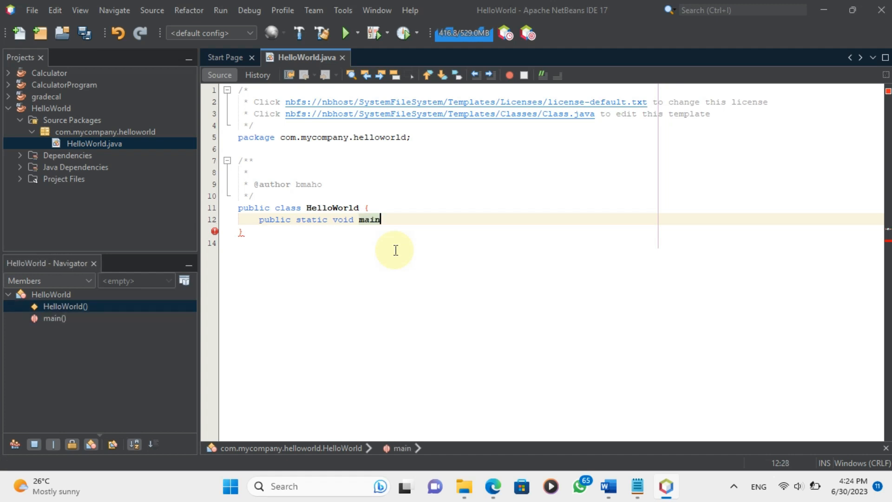
{"action": "type", "text": "("}
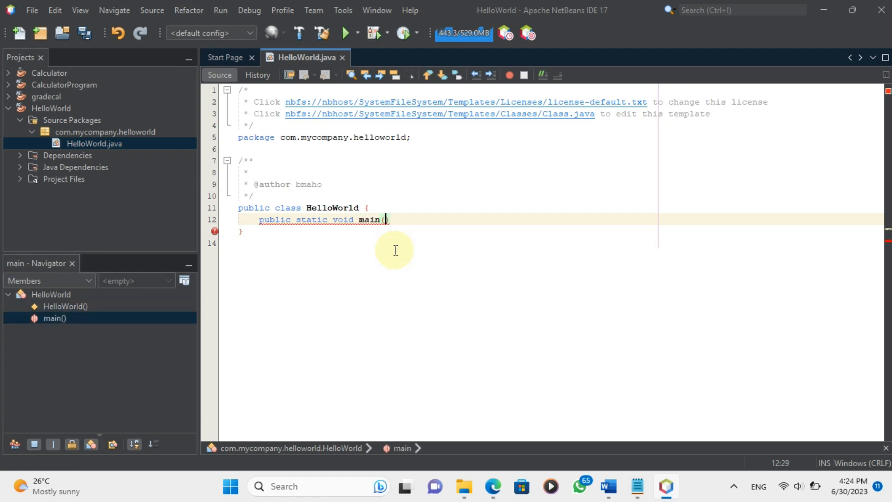
{"action": "type", "text": "St"}
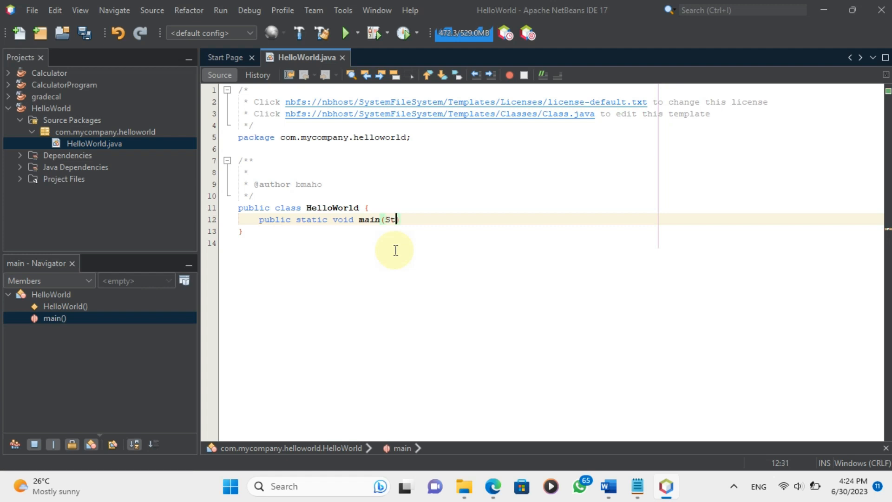
{"action": "type", "text": "ring"}
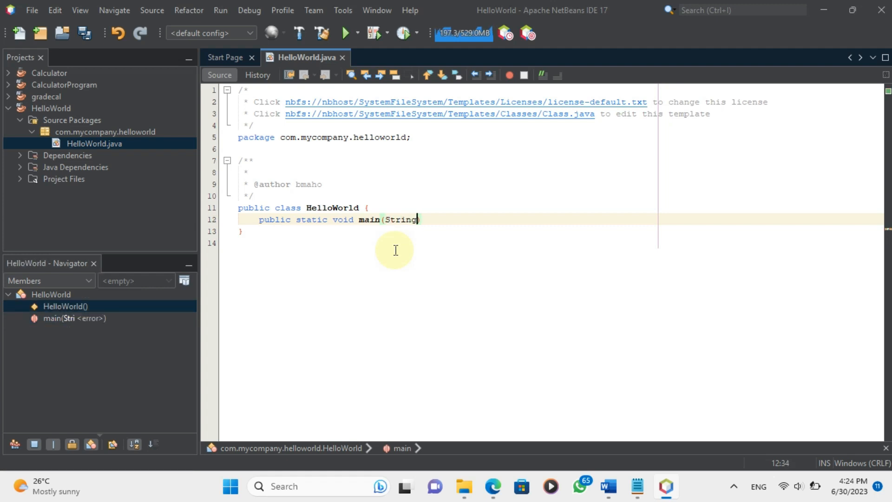
{"action": "type", "text": ")"}
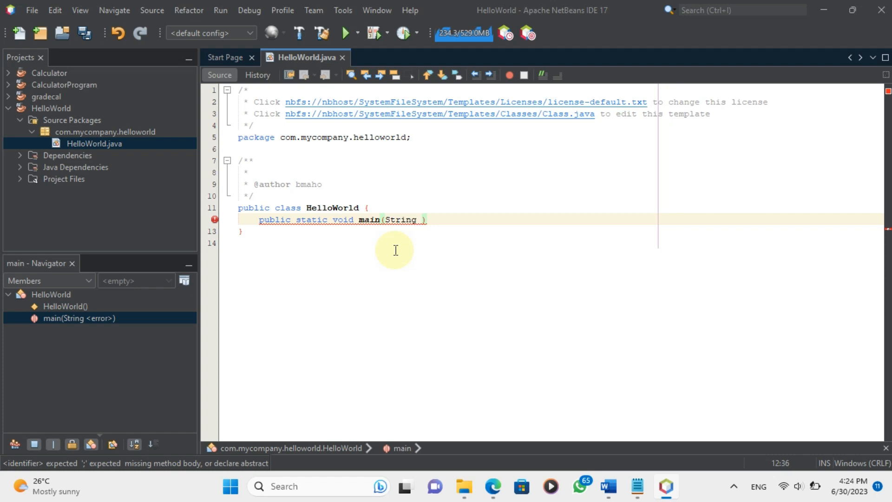
{"action": "type", "text": "args"}
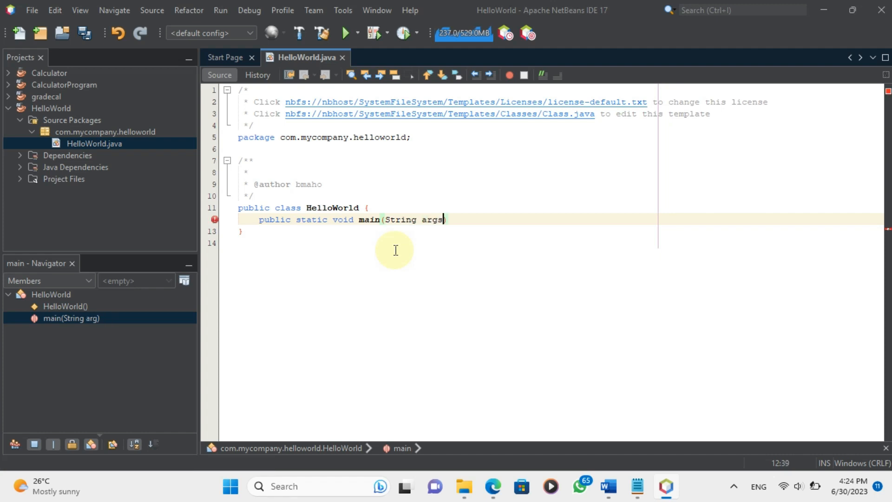
{"action": "type", "text": "[]"}
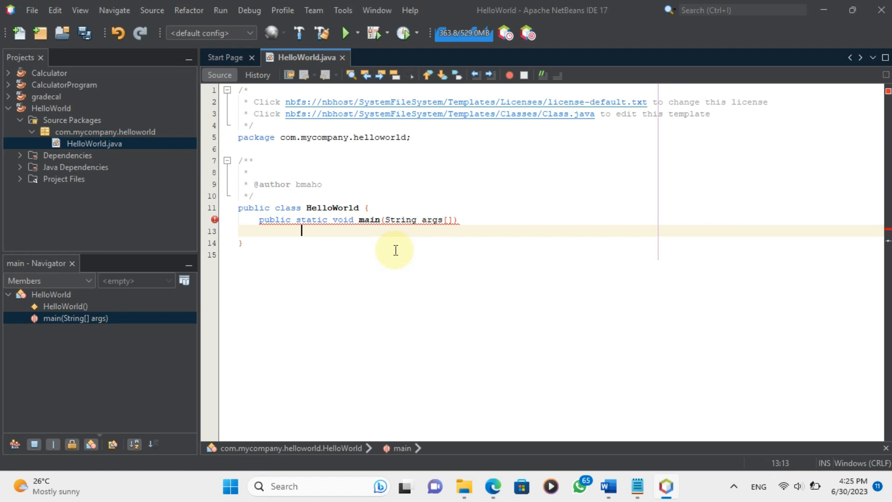
Add an empty braced body to main with a blank indented line inside.
{"action": "type", "text": "{"}
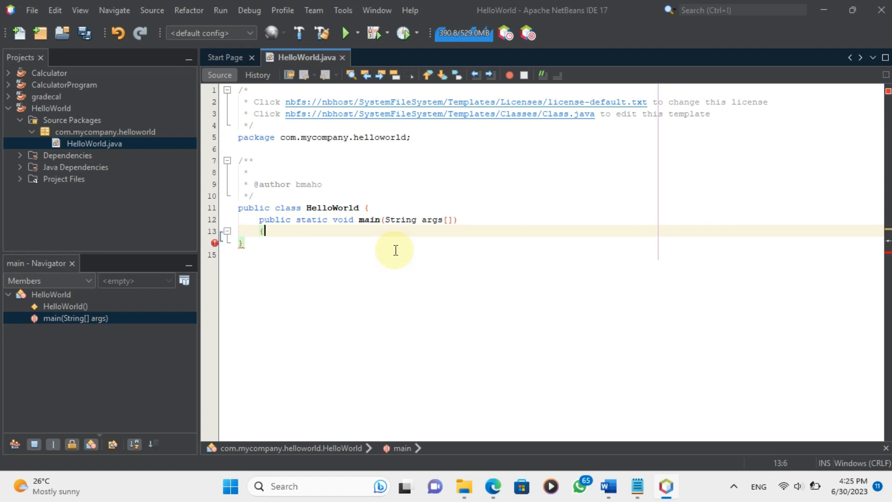
{"action": "key", "text": "enter"}
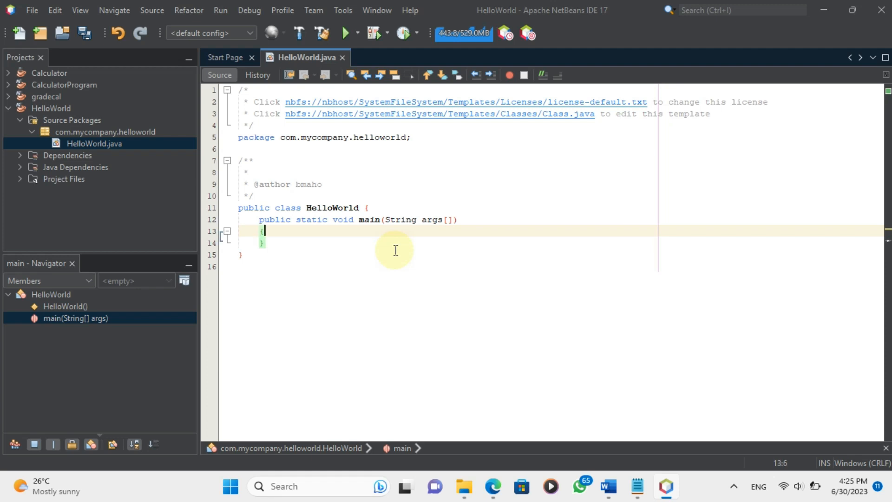
{"action": "key", "text": "enter"}
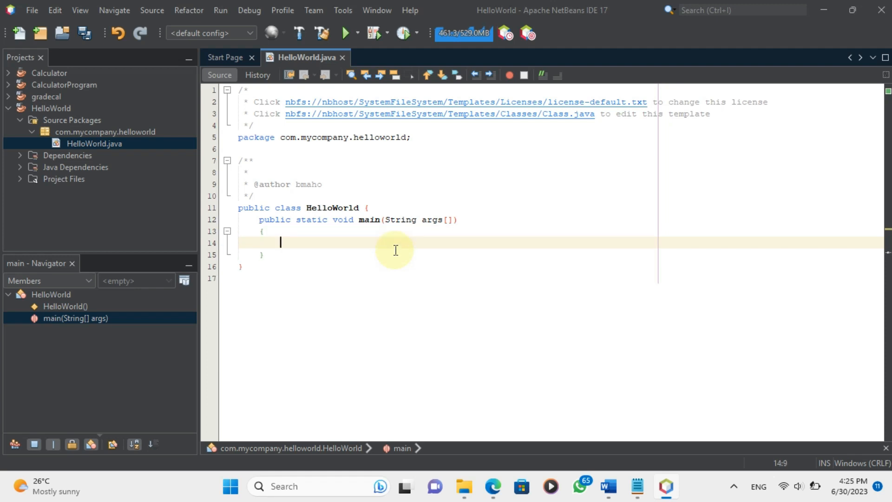
Write System.out.println("Hello World"); inside the main method body.
{"action": "type", "text": "Sys"}
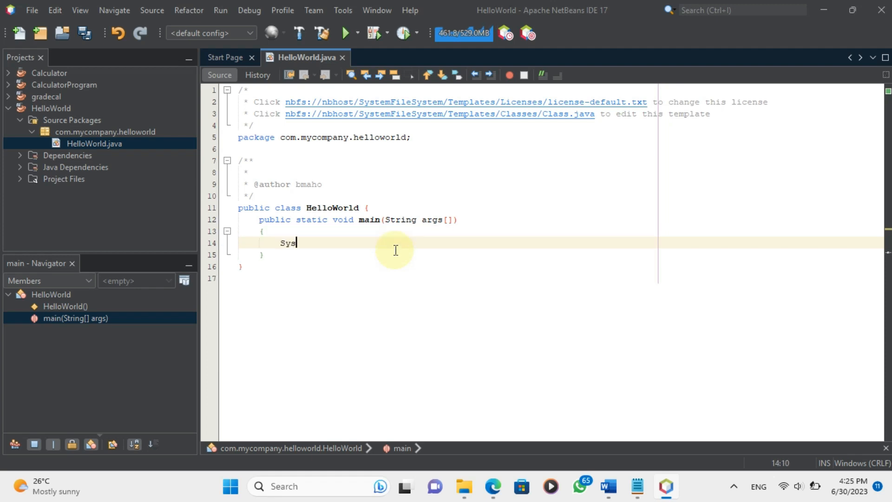
{"action": "type", "text": "tem"}
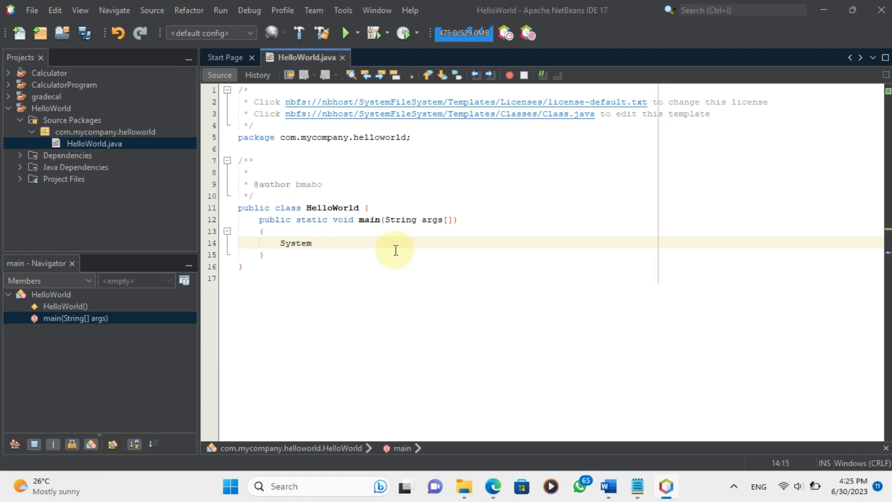
{"action": "type", "text": ".o"}
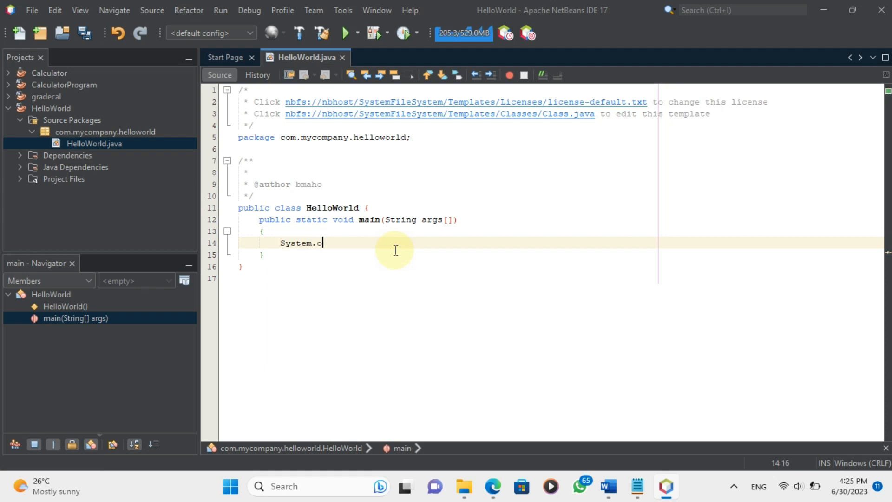
{"action": "type", "text": "ut.p"}
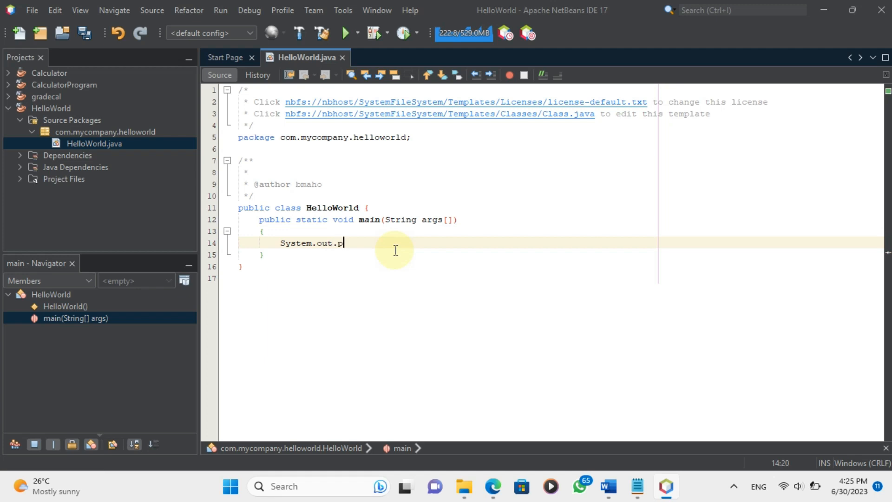
{"action": "type", "text": "rintl"}
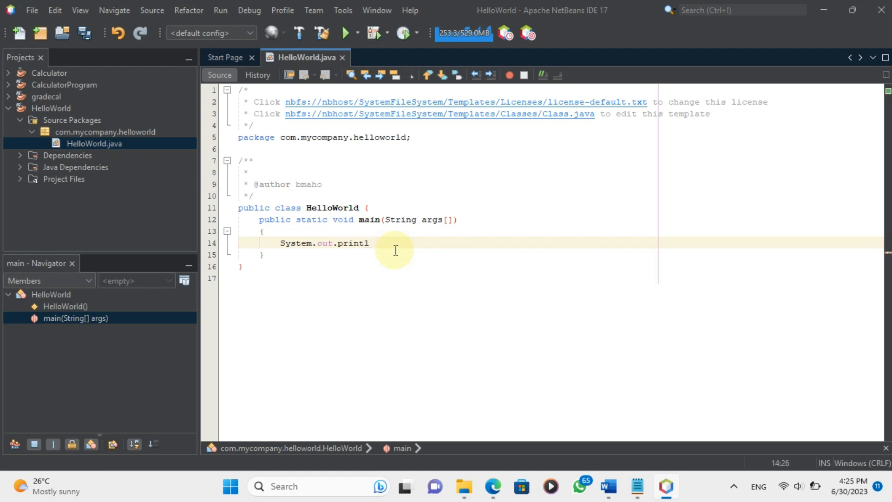
{"action": "type", "text": "n"}
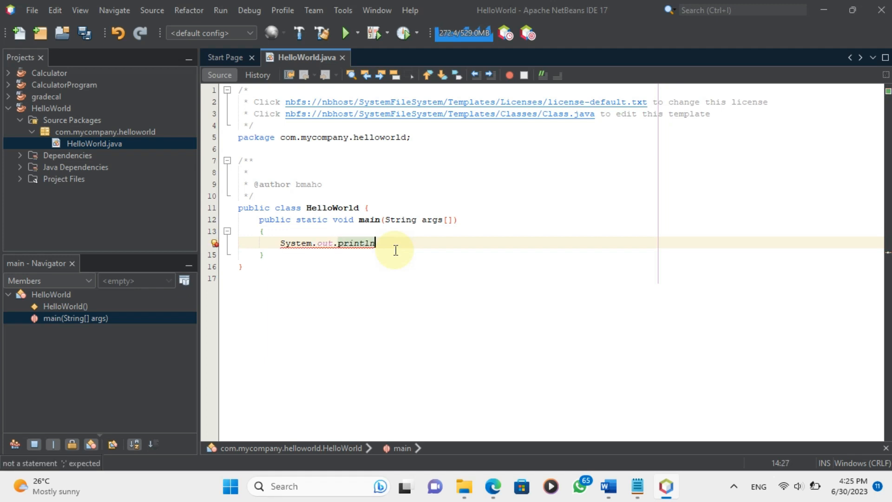
{"action": "type", "text": "()"}
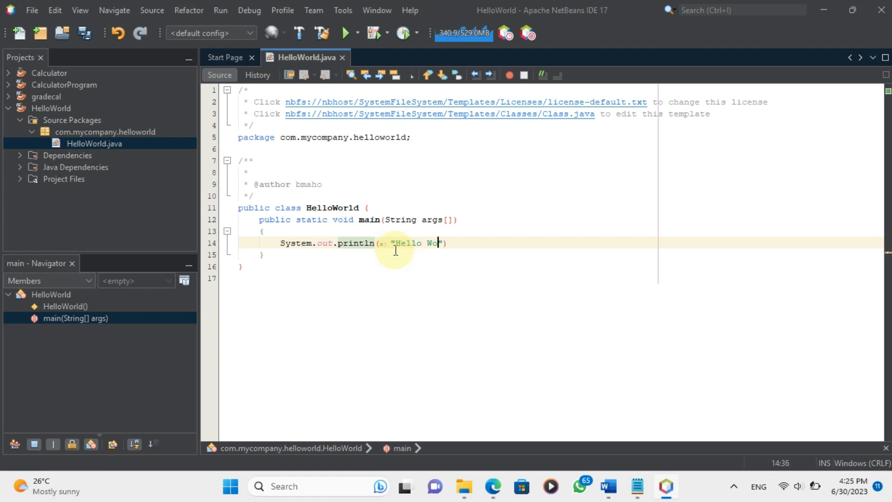
{"action": "type", "text": "rld"}
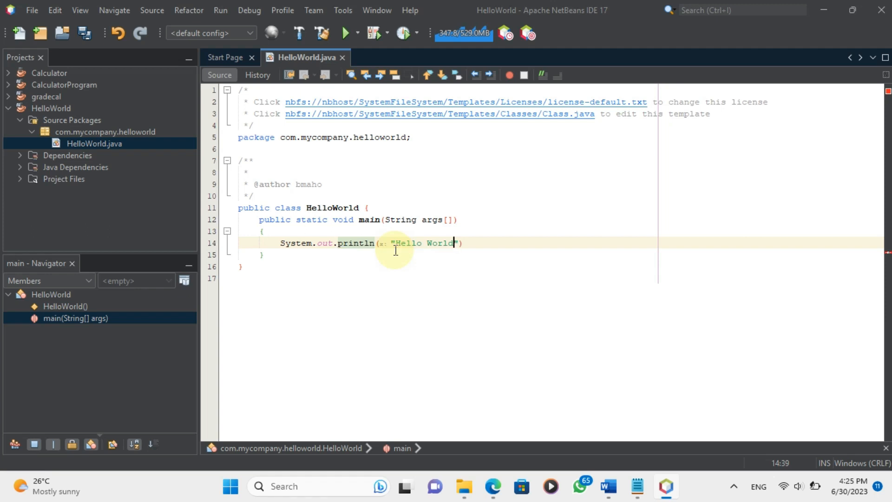
{"action": "left_click", "coordinate": [483, 243]}
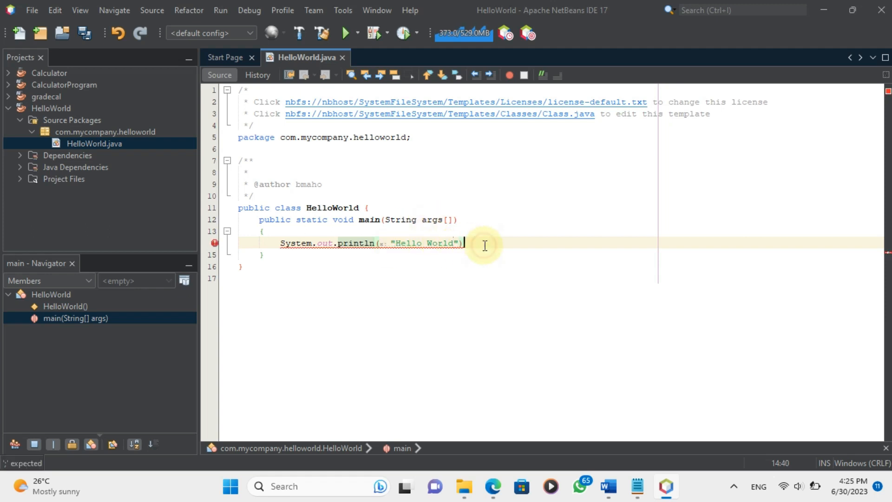
{"action": "type", "text": ";"}
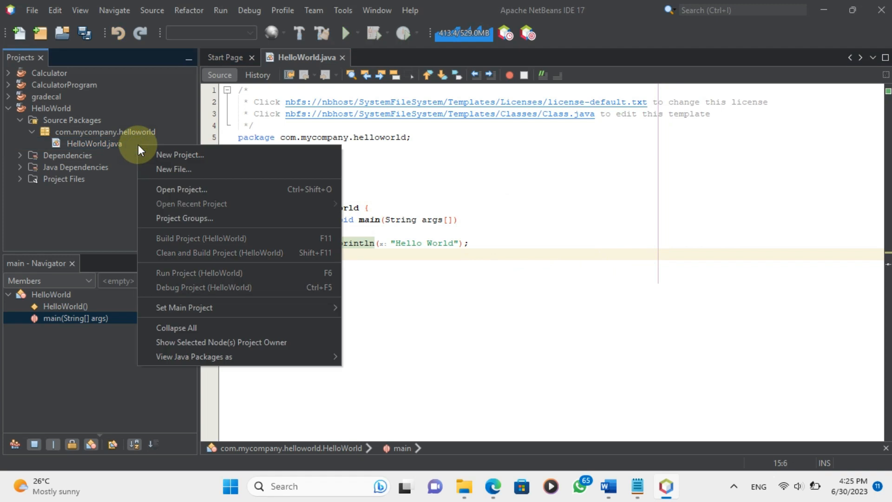
{"action": "mouse_move", "coordinate": [173, 169]}
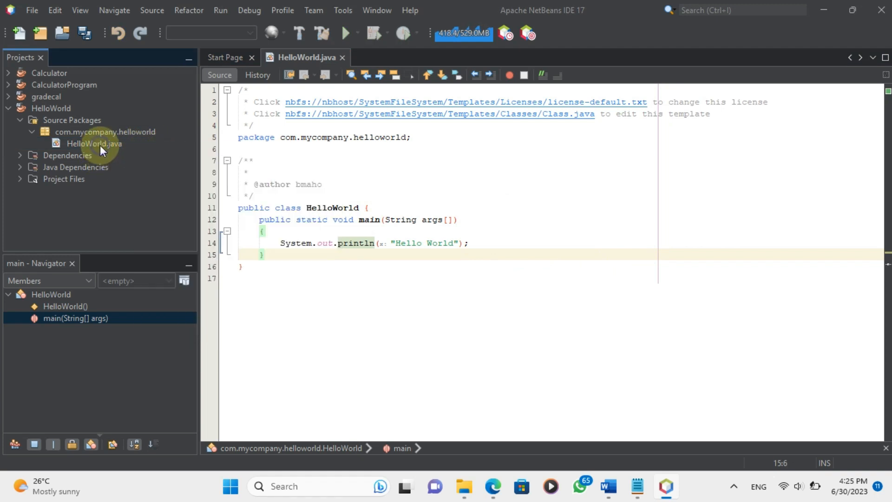
Run HelloWorld via Run File so Output shows Hello World and BUILD SUCCESS.
{"action": "right_click", "coordinate": [94, 143]}
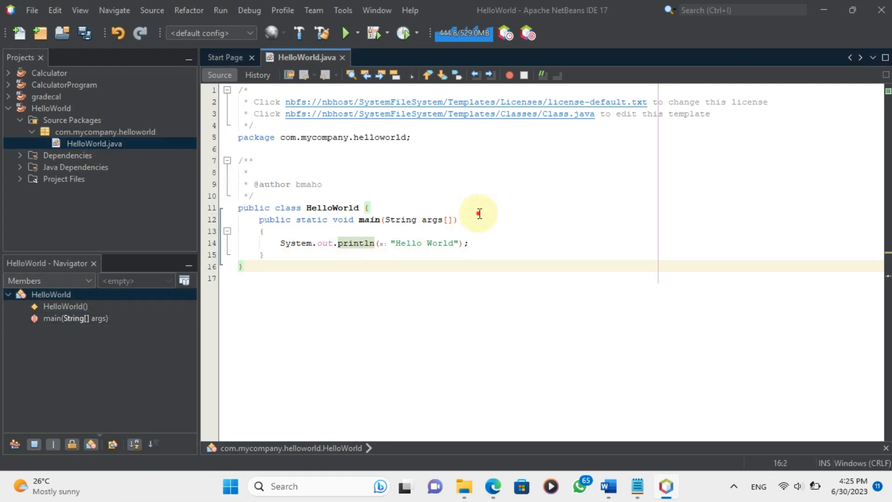
{"action": "left_click", "coordinate": [345, 33]}
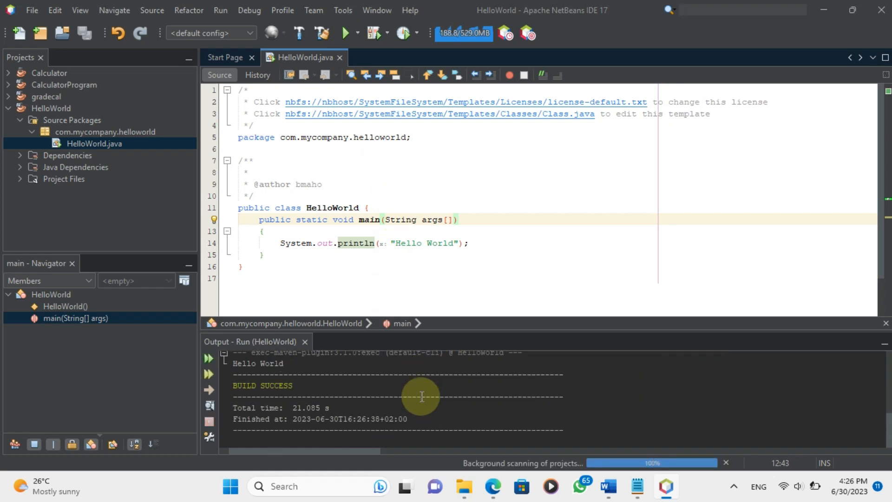
{"action": "mouse_move", "coordinate": [510, 195]}
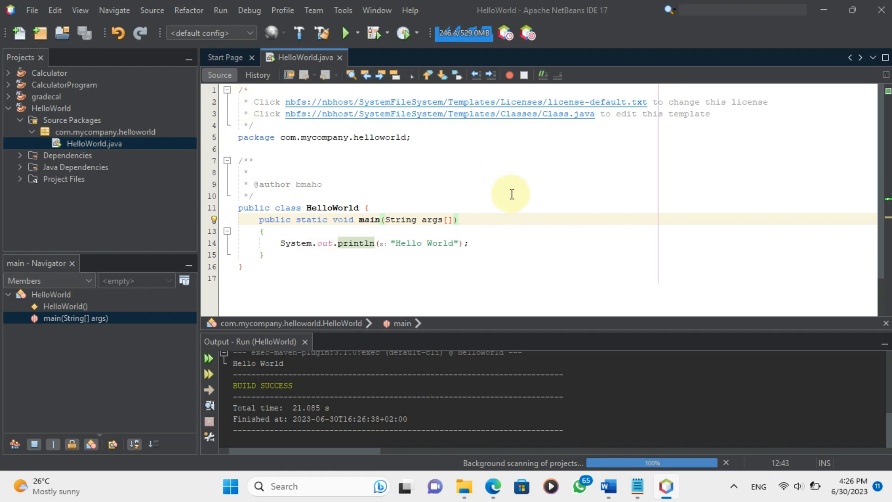